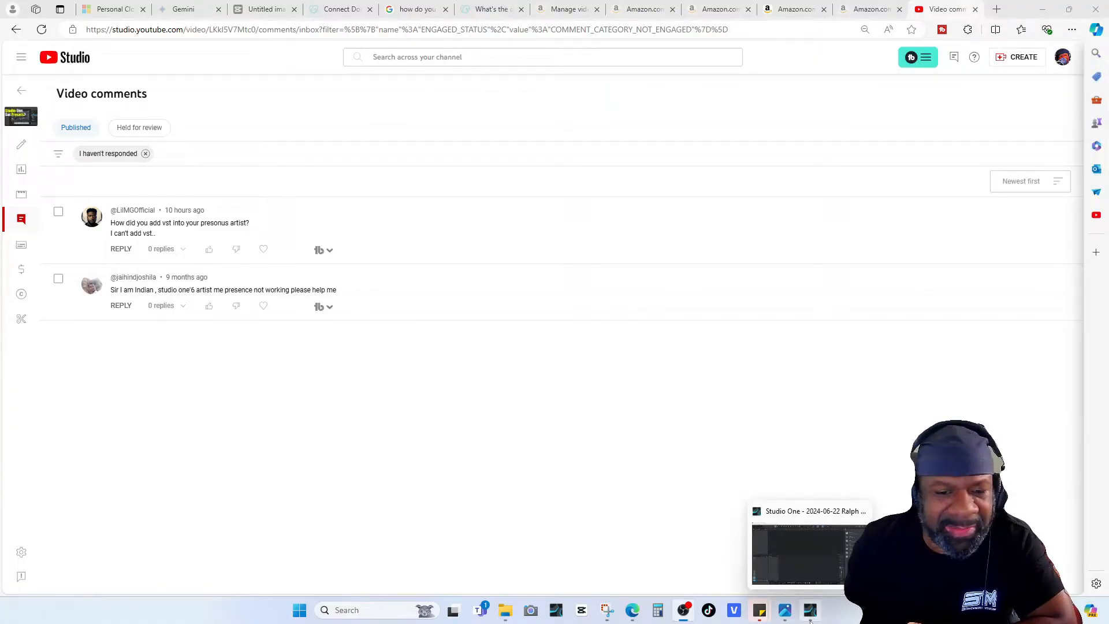
Bring the empty Studio One song window to the front from the Windows taskbar.
click(807, 550)
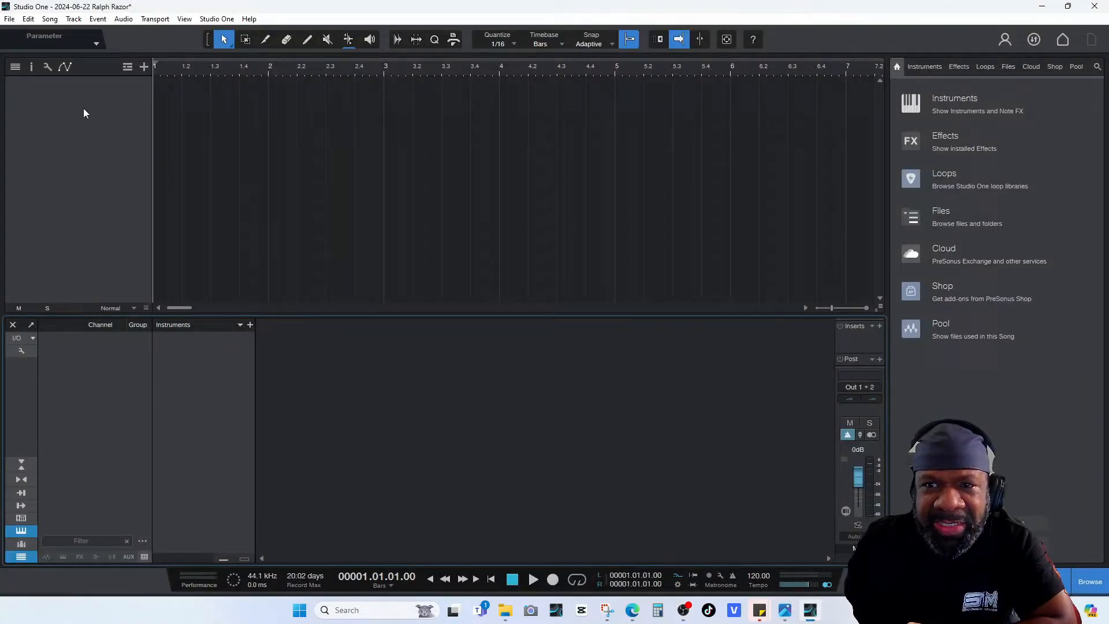
click(216, 19)
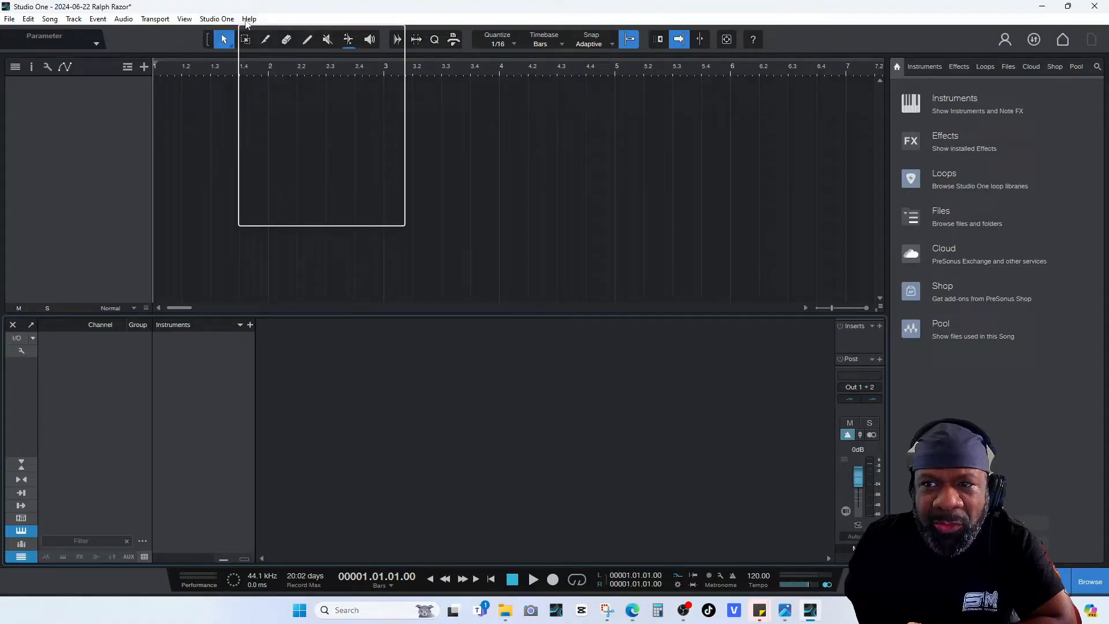
click(248, 19)
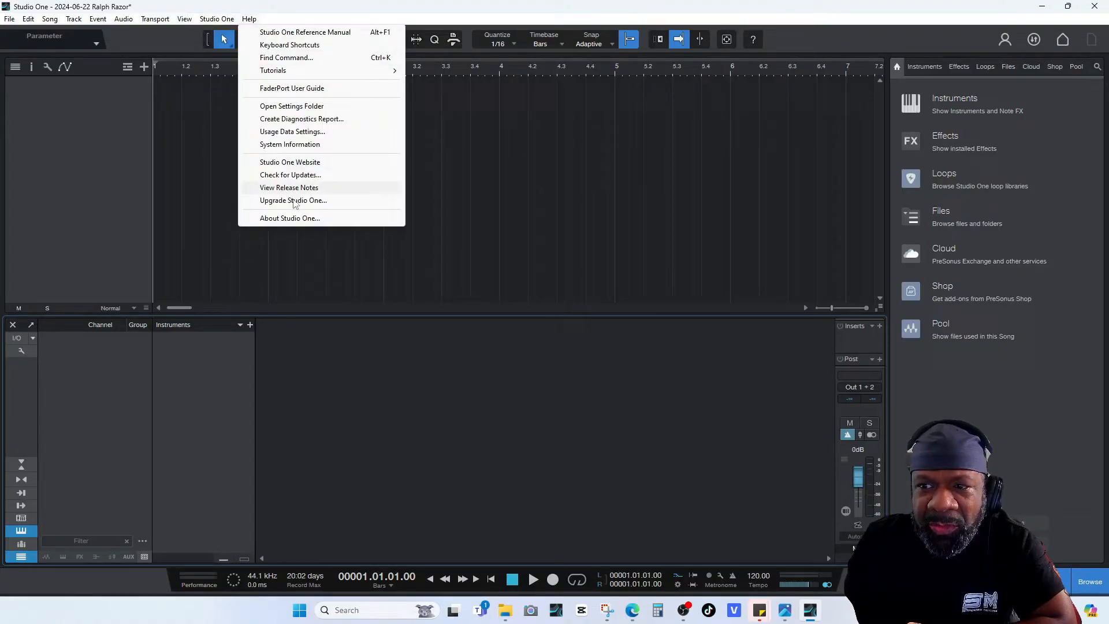
click(288, 218)
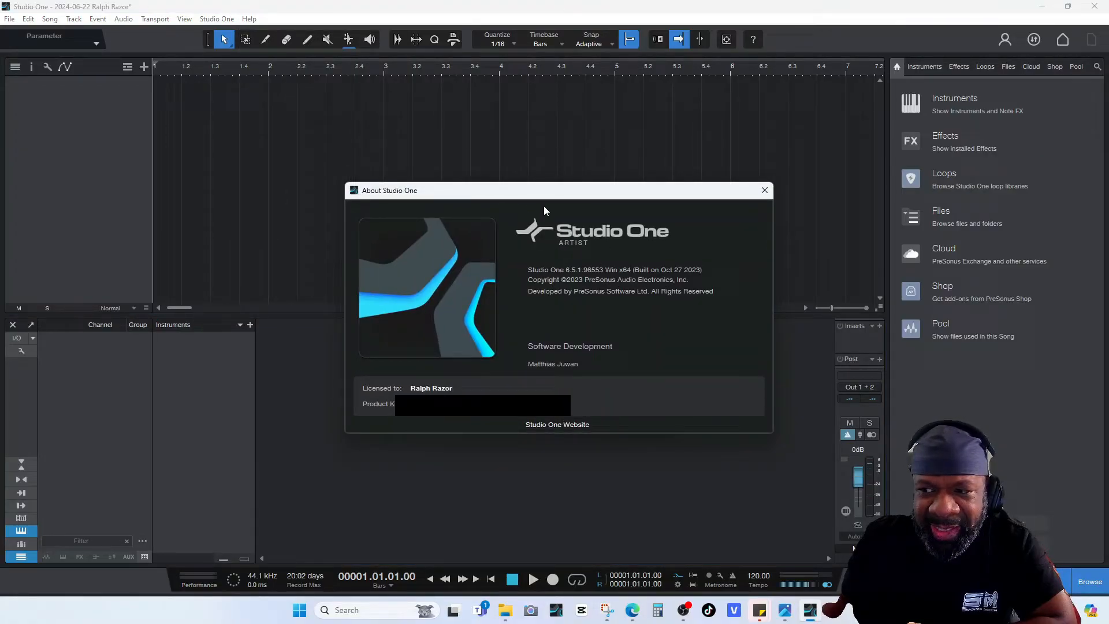
click(764, 189)
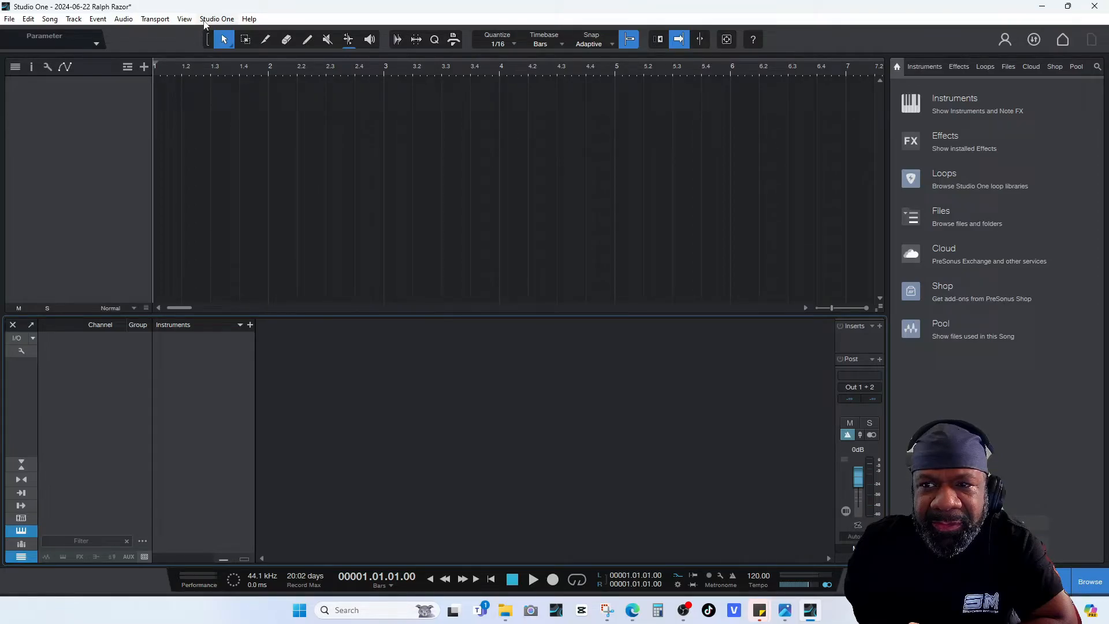
Open Studio One > Options to reach the program-wide settings.
click(216, 18)
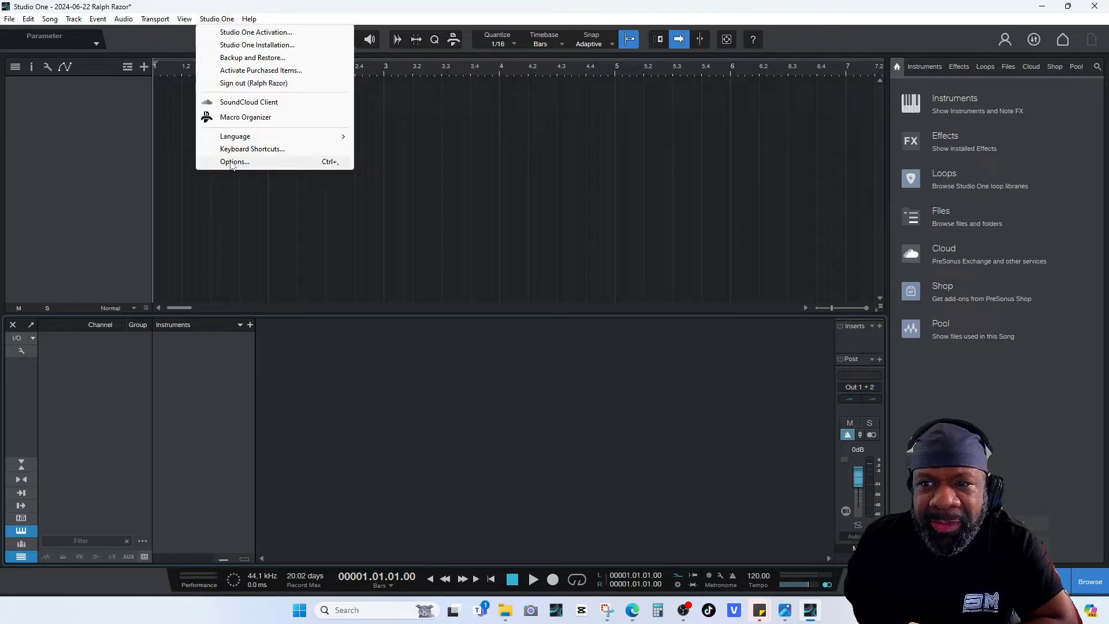
click(235, 161)
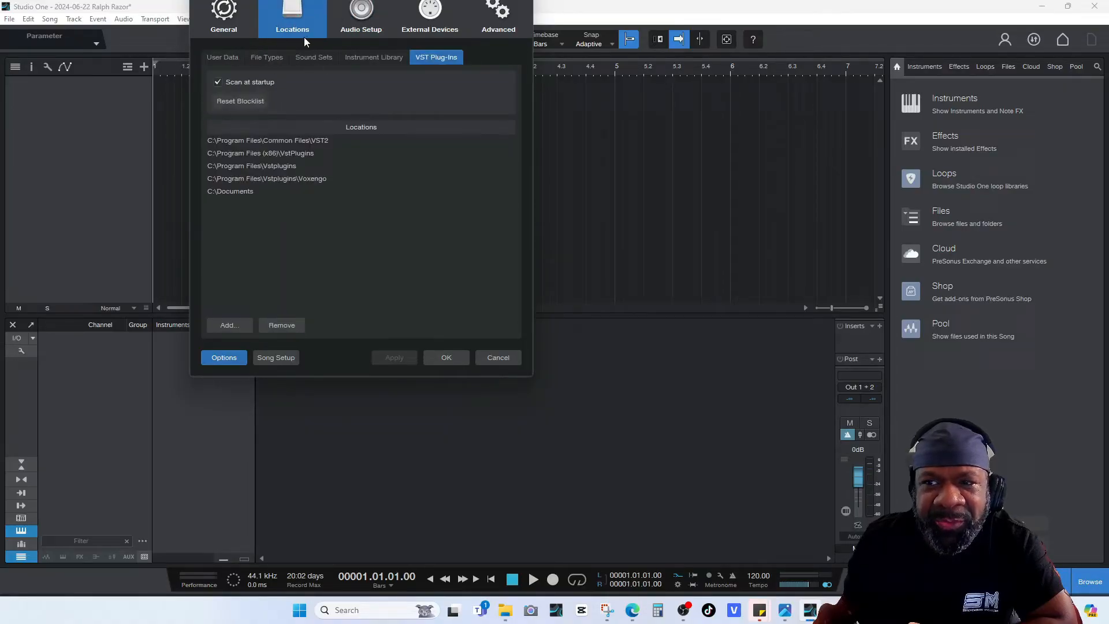
mouse_move(423, 70)
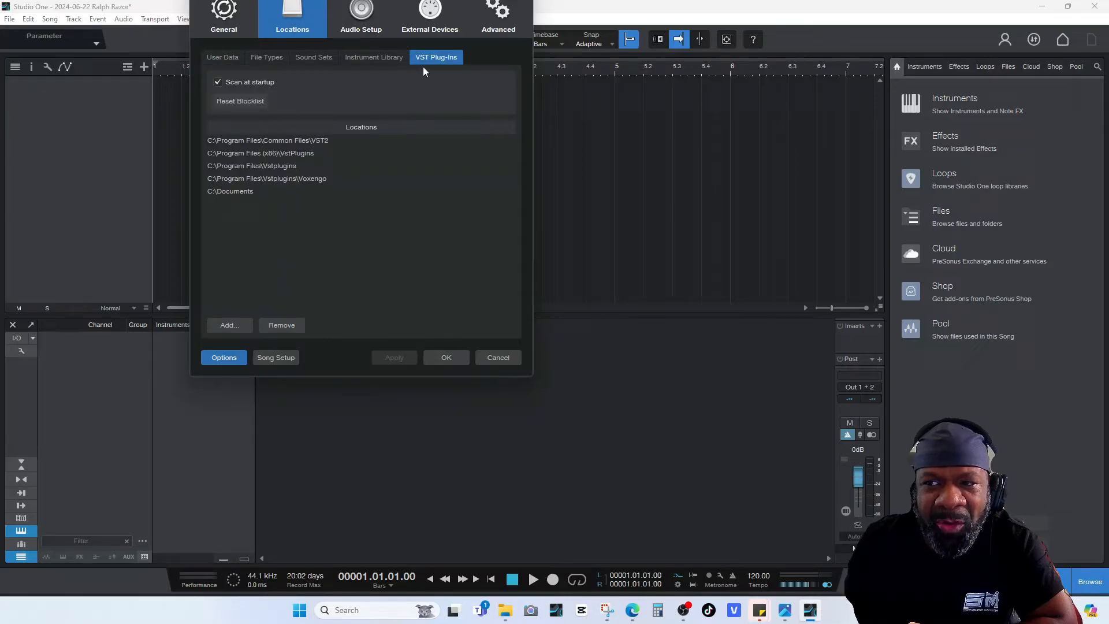
mouse_move(313, 104)
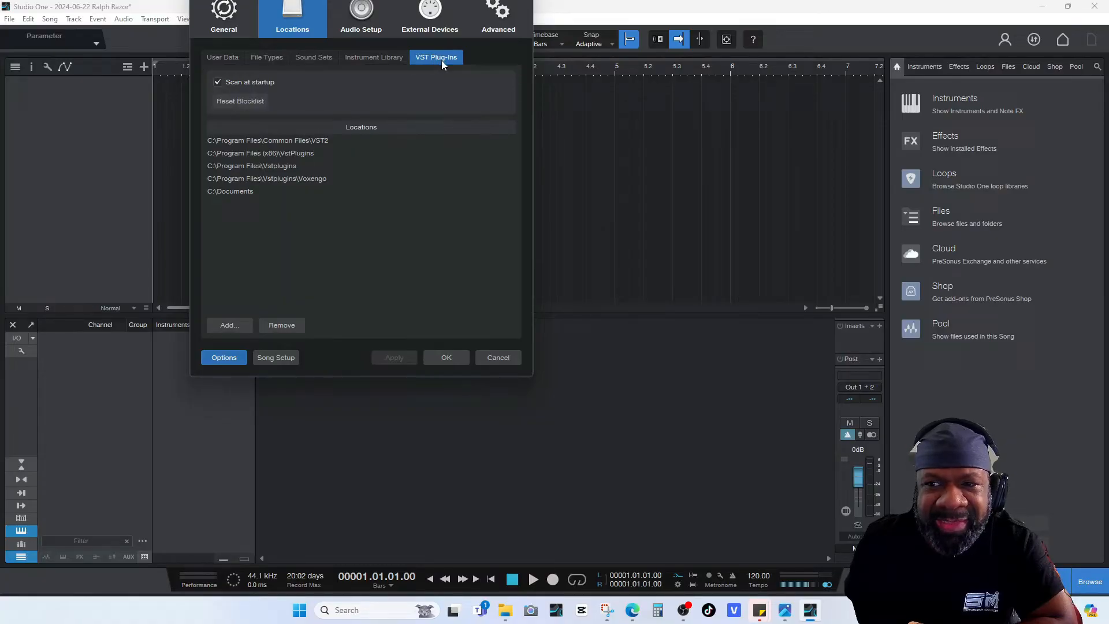
mouse_move(367, 90)
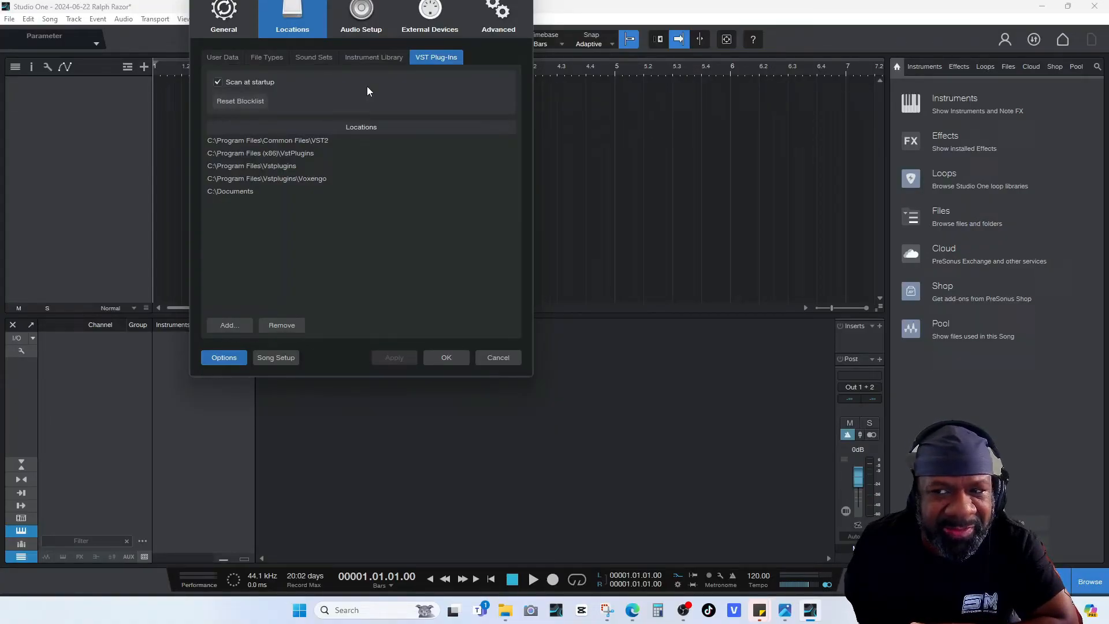
mouse_move(346, 228)
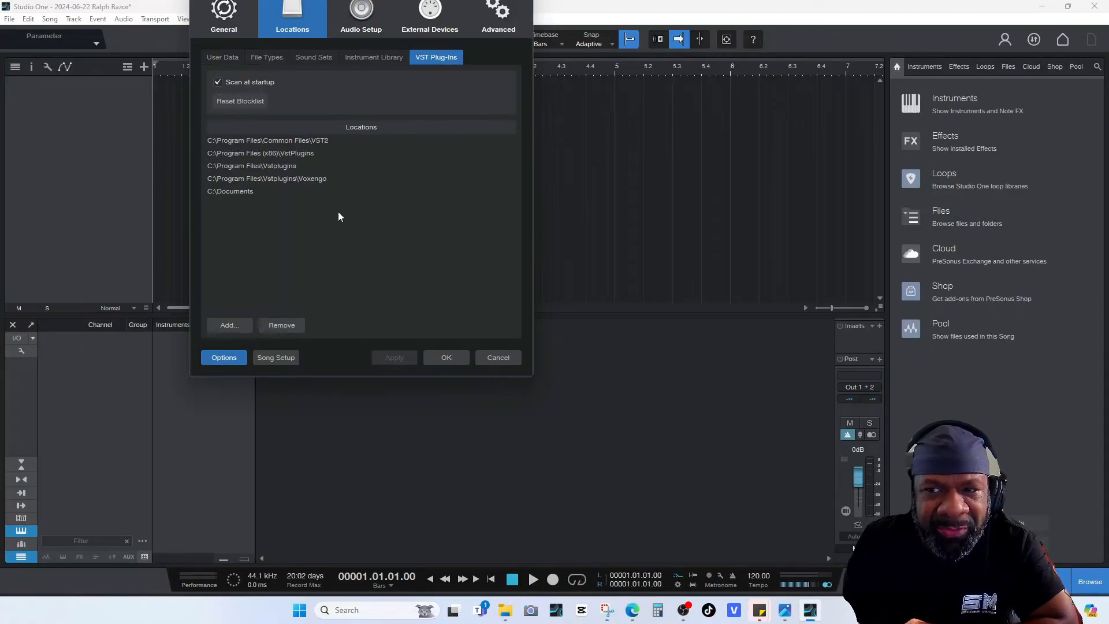
mouse_move(352, 134)
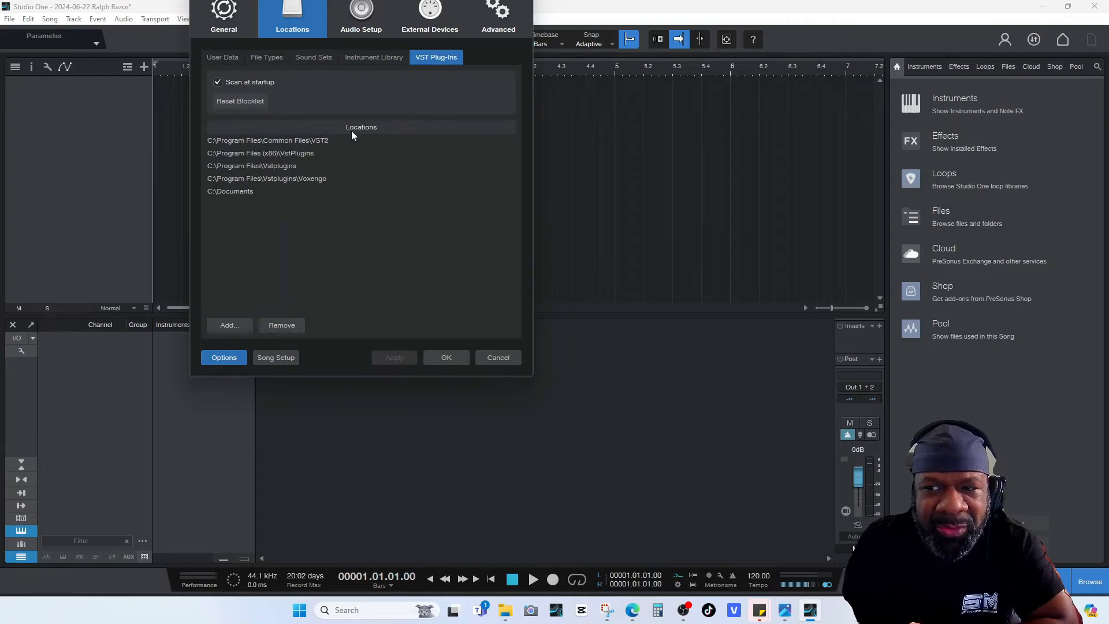
mouse_move(288, 194)
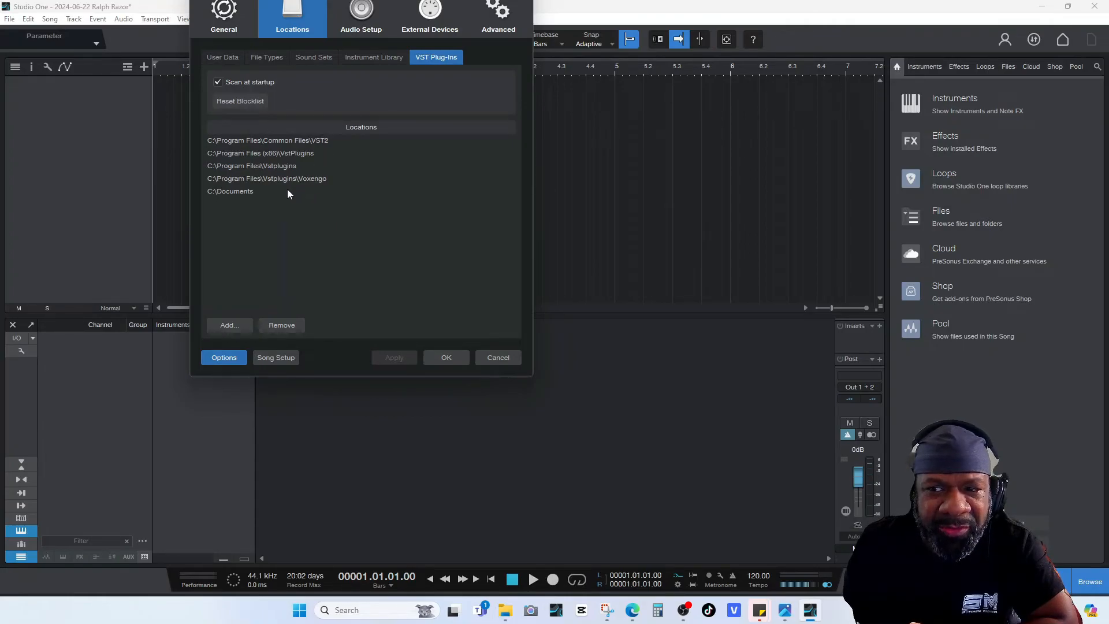
mouse_move(268, 175)
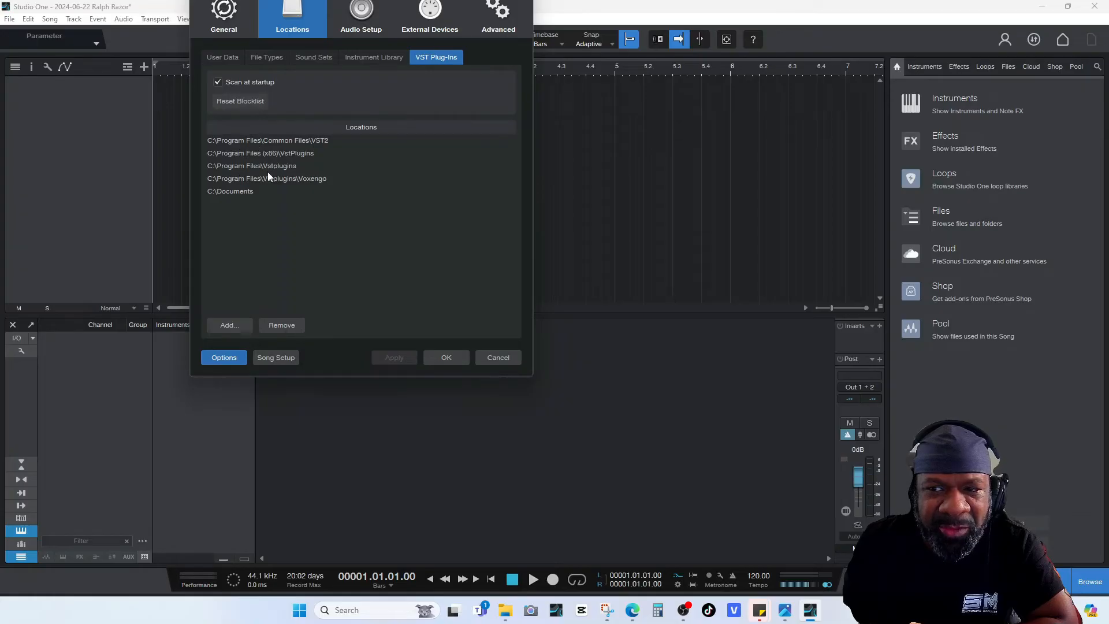
mouse_move(260, 274)
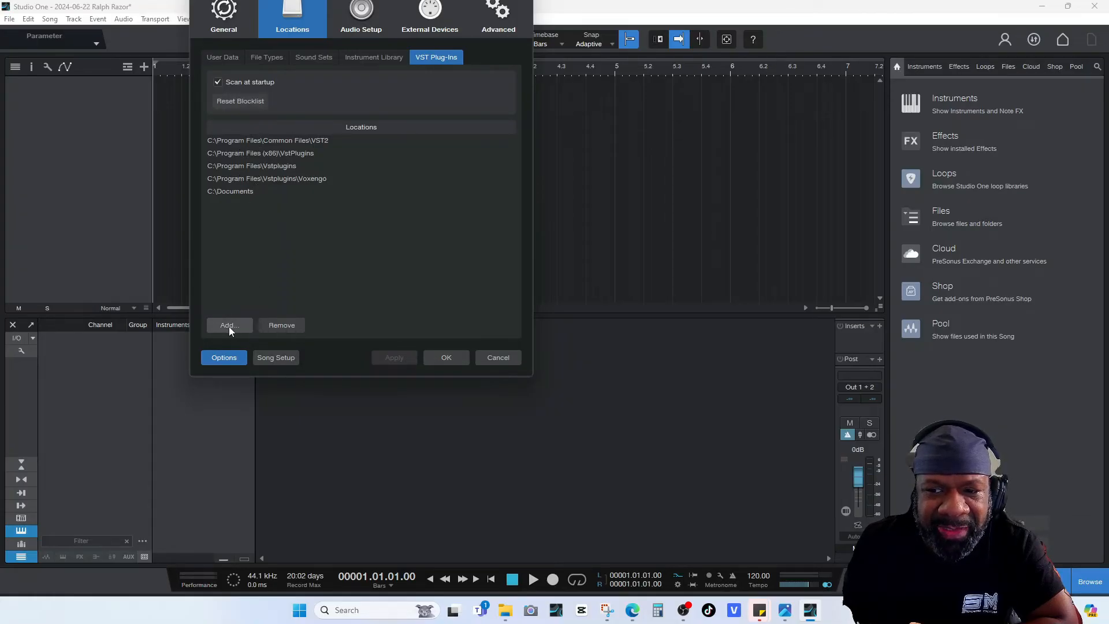
Start Add… for a plug-in folder, cancel the folder picker, and cancel Options unchanged.
click(228, 325)
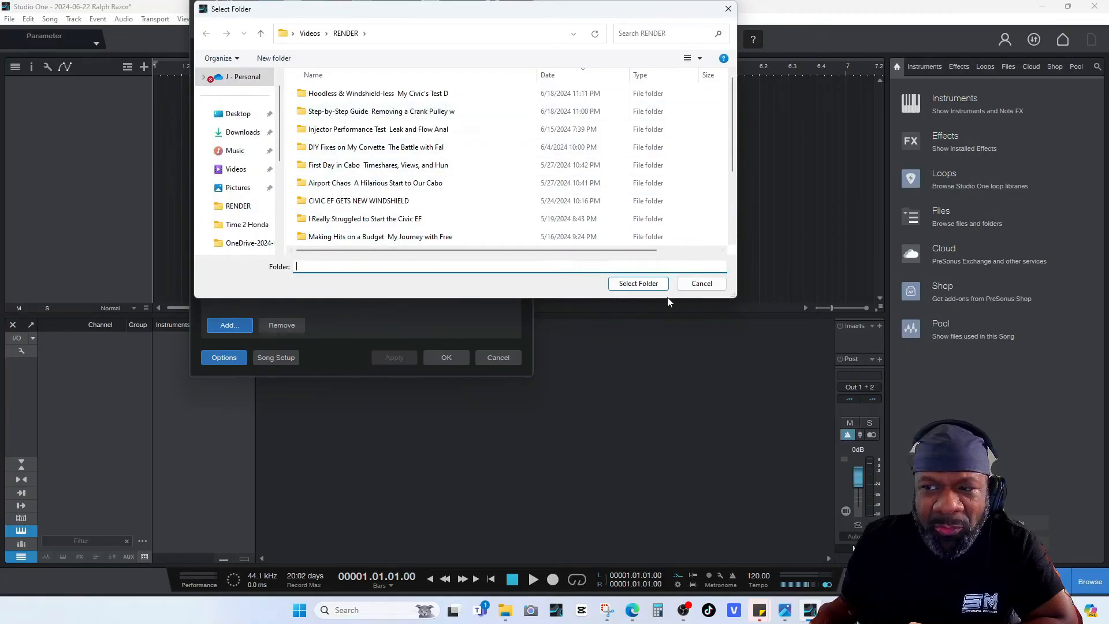
click(700, 283)
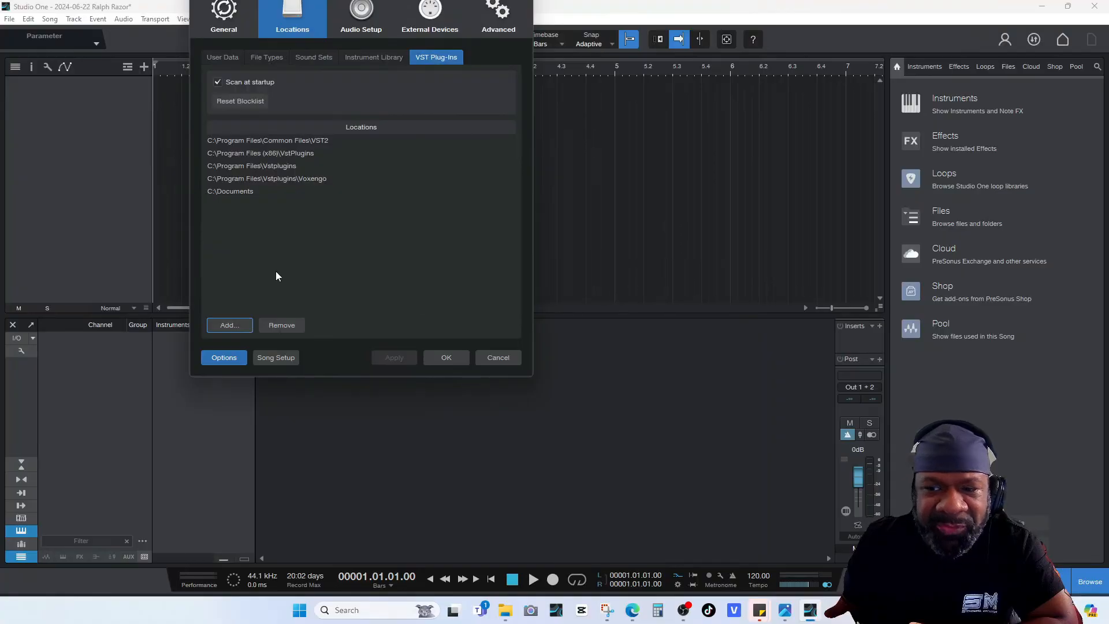
mouse_move(280, 289)
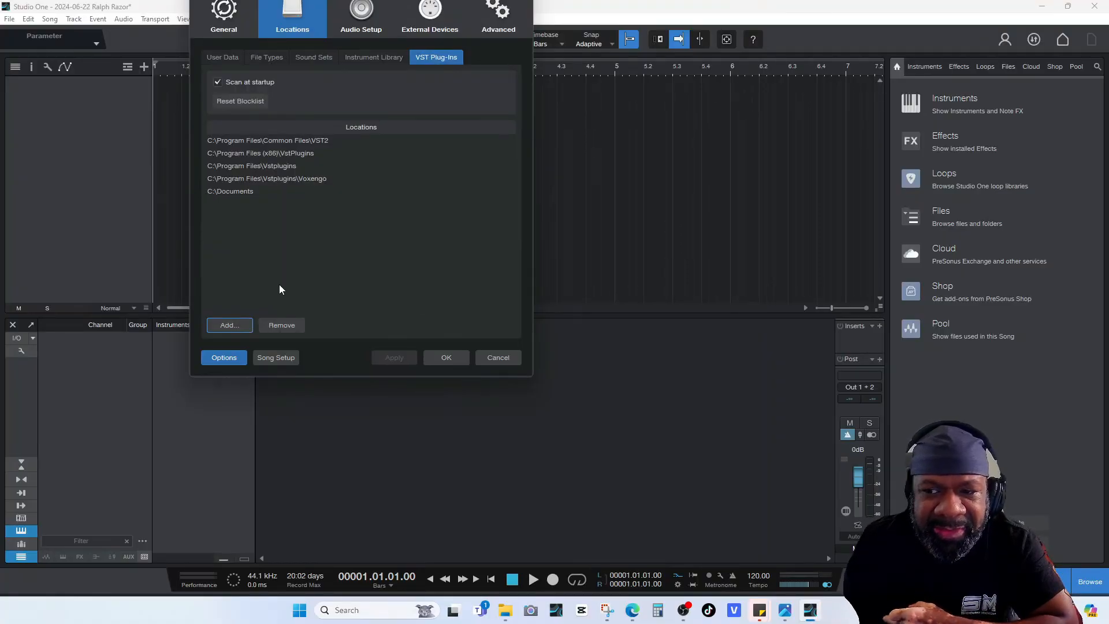
click(446, 356)
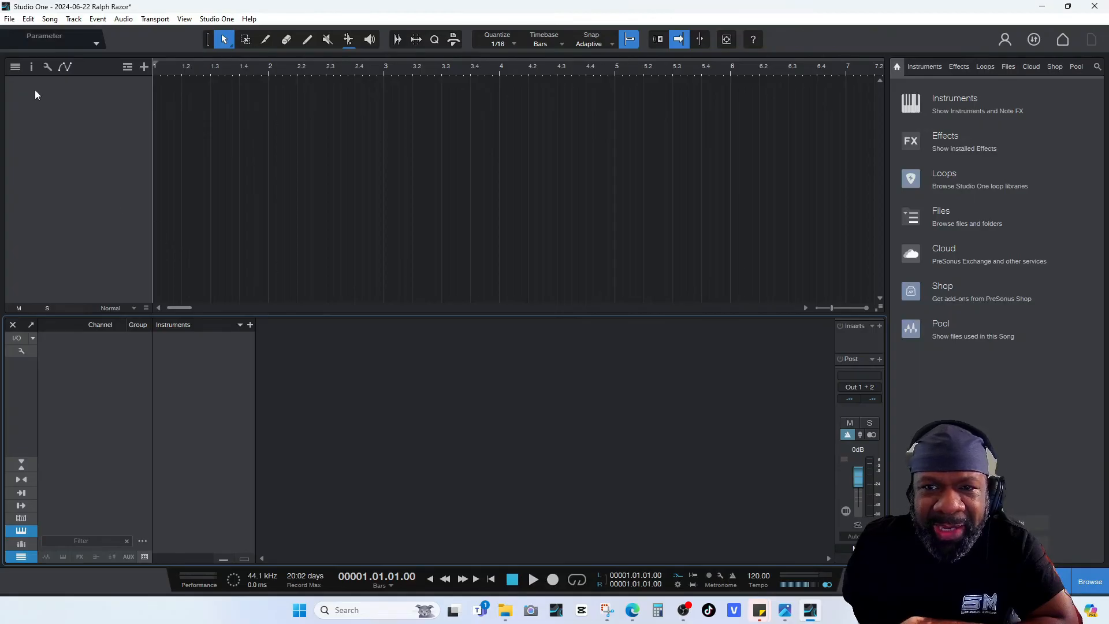
mouse_move(89, 79)
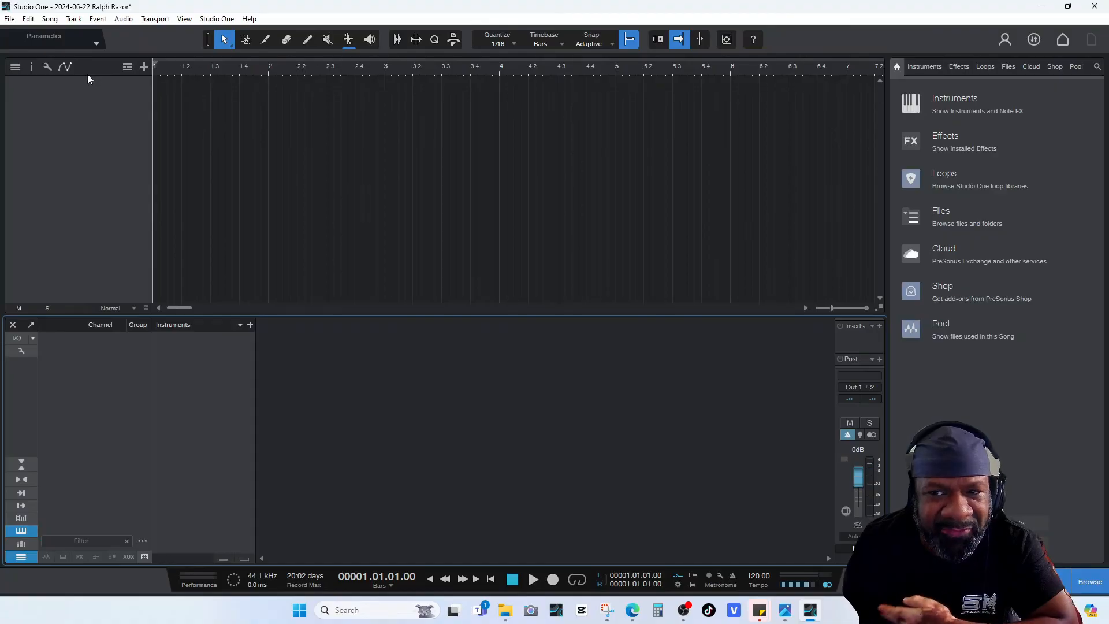
click(880, 326)
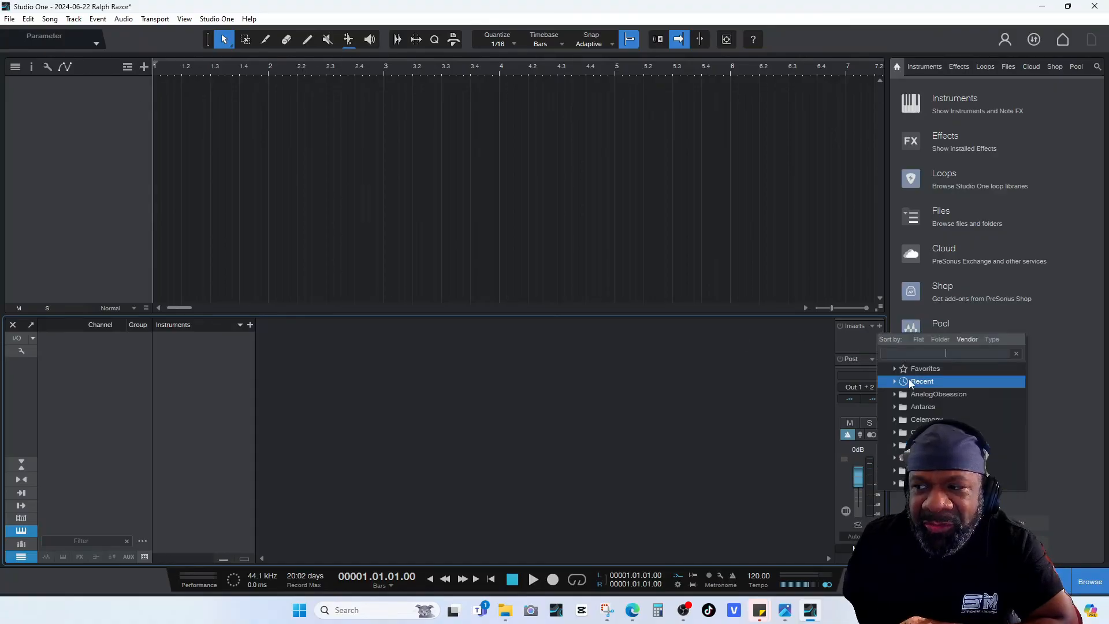
click(934, 432)
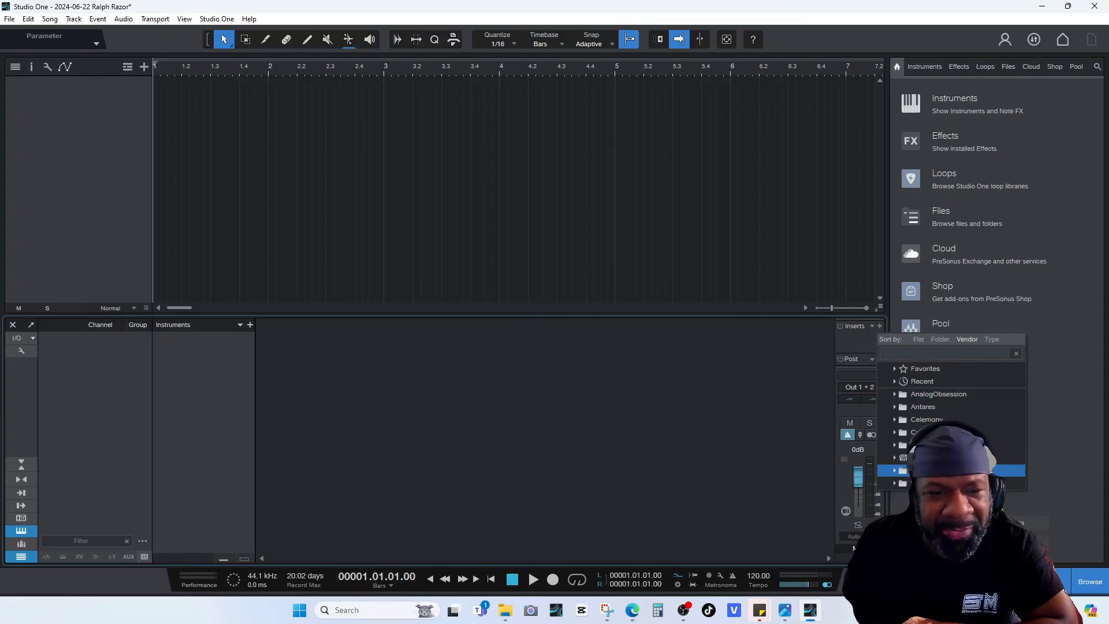
click(925, 368)
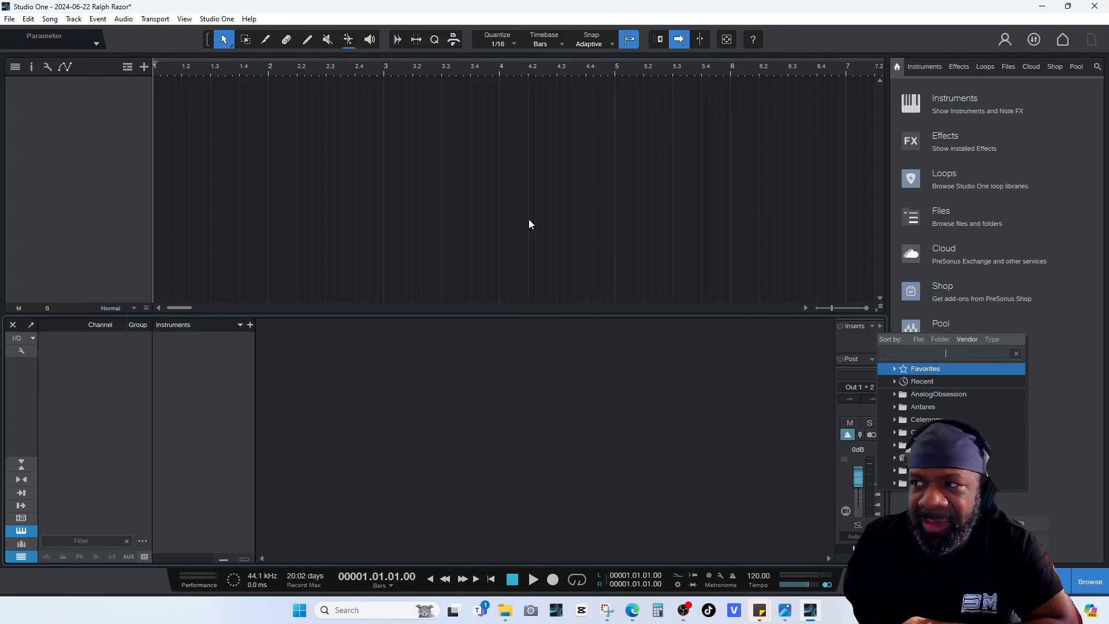
click(96, 237)
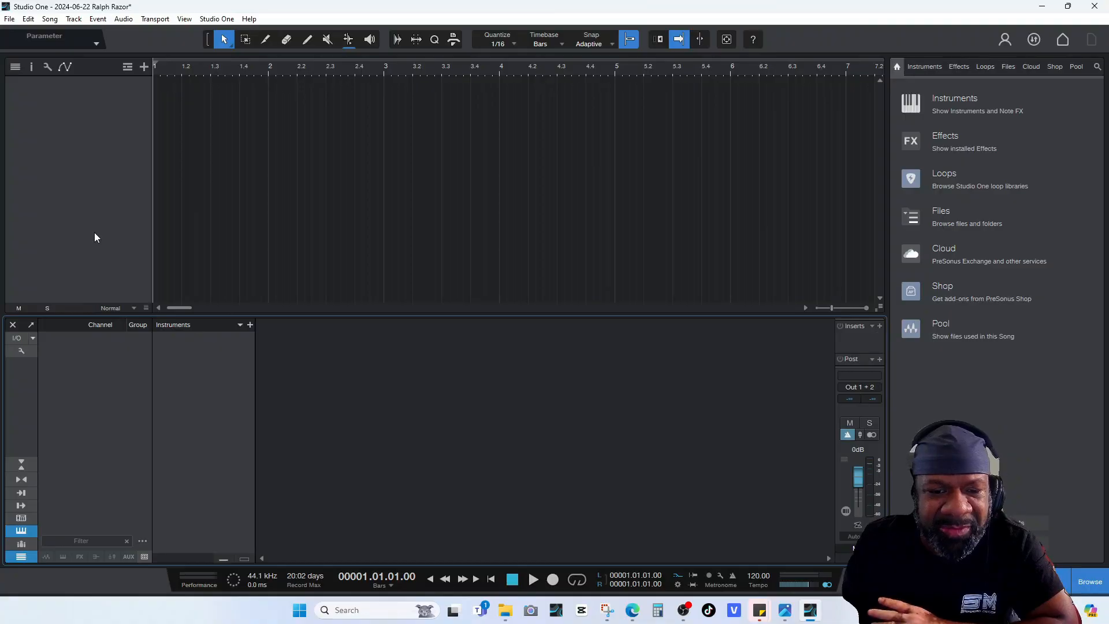